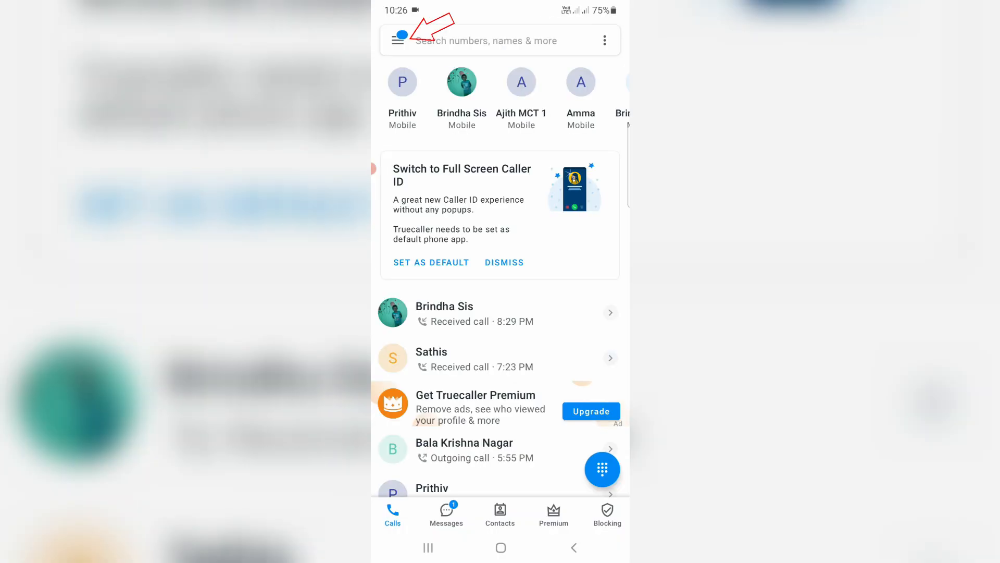
- Open Truecaller's Settings from the side navigation menu
click(397, 40)
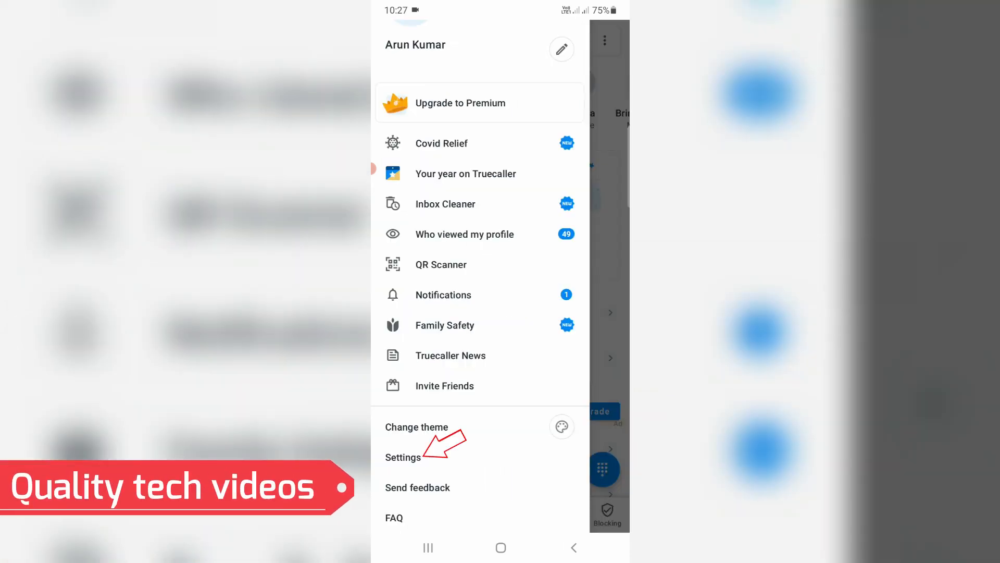
click(403, 457)
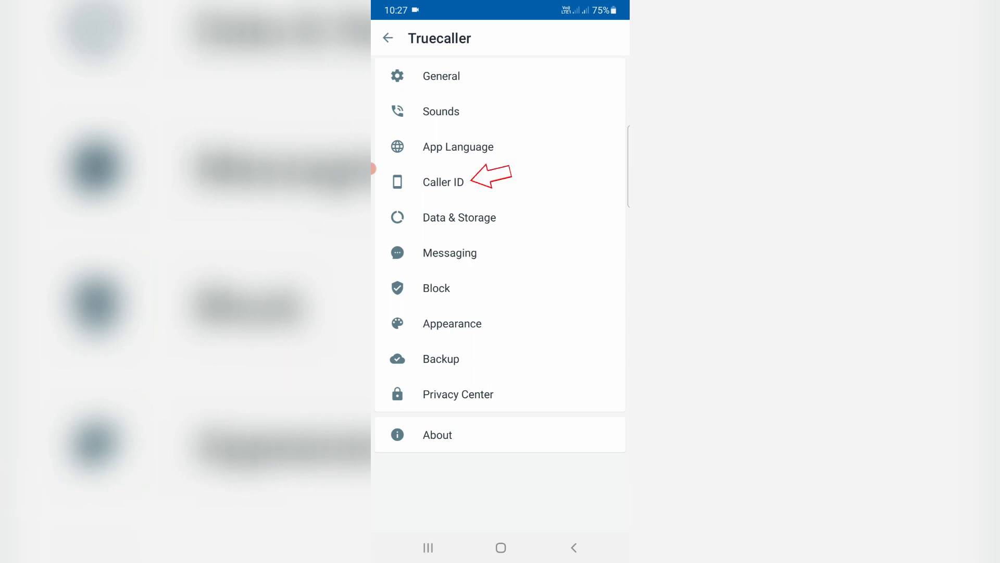
- Open the Caller ID category in Truecaller settings
click(443, 182)
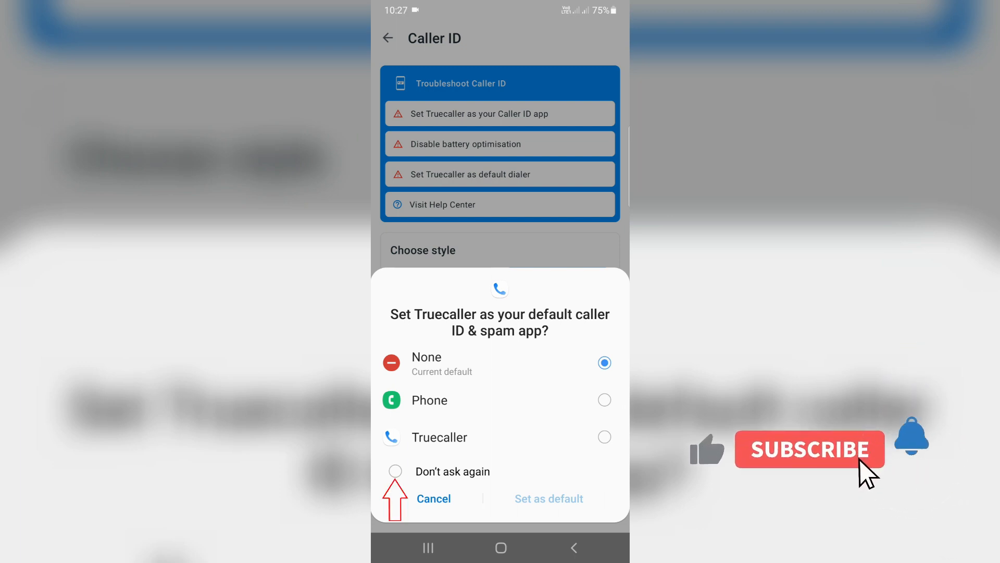
- Tick 'Don't ask again' on the default caller ID prompt and cancel it
click(395, 471)
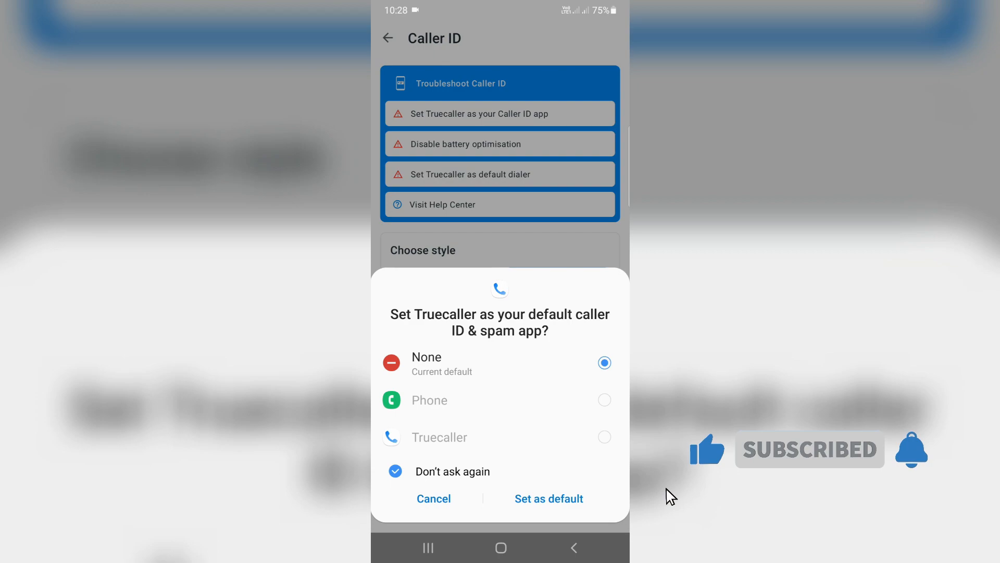
click(433, 498)
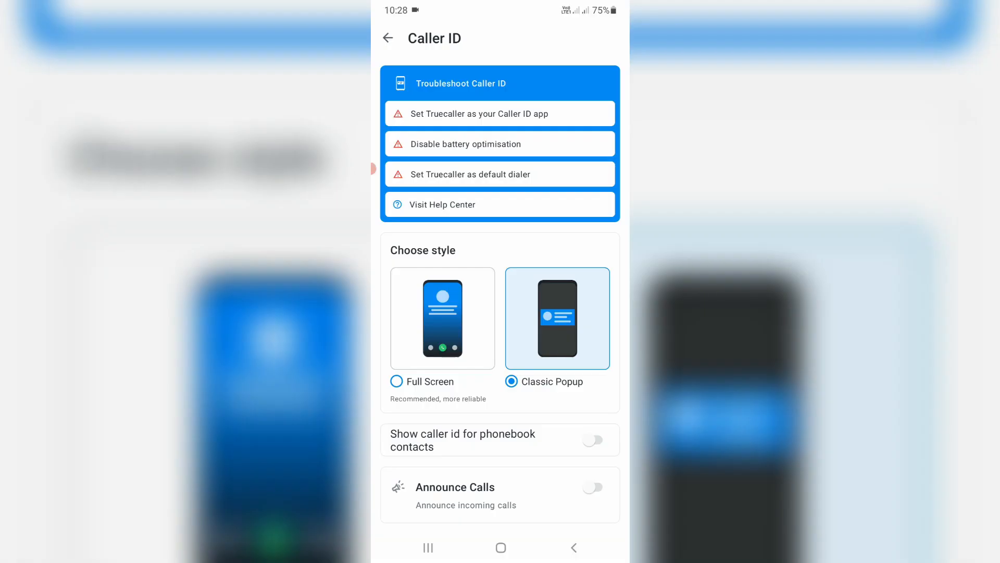